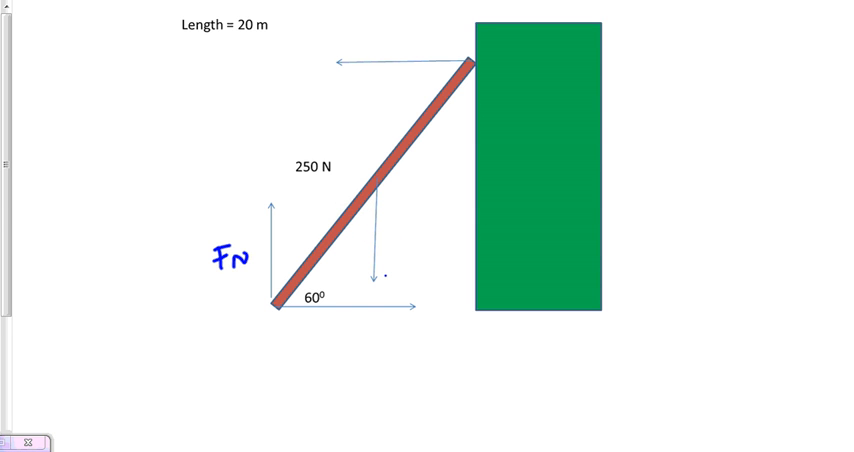
Handwrite the force labels 250N, FFr and Fwall at the ladder's weight, base and top contact
type("250")
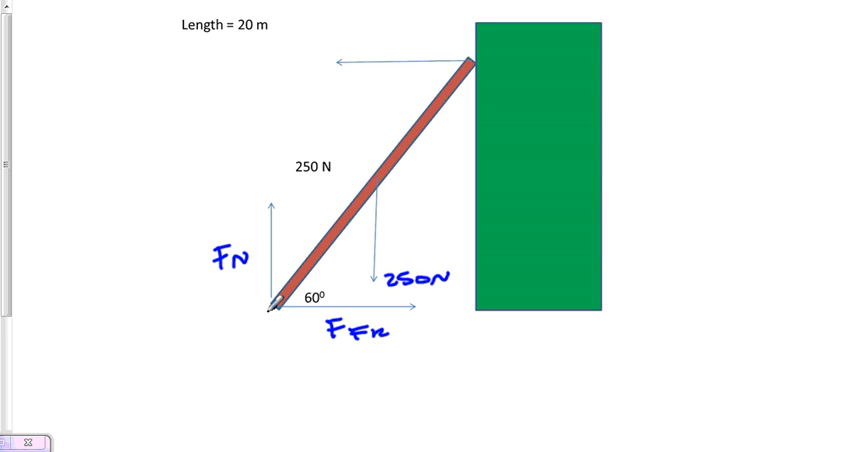
mouse_move(364, 74)
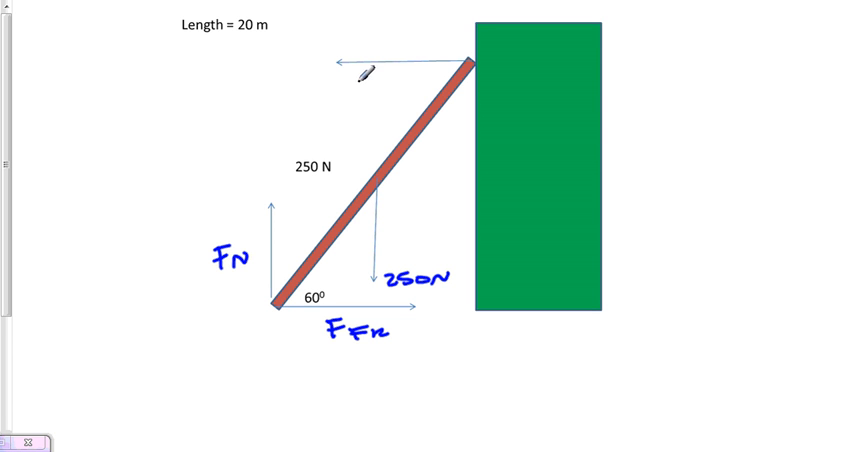
type("T")
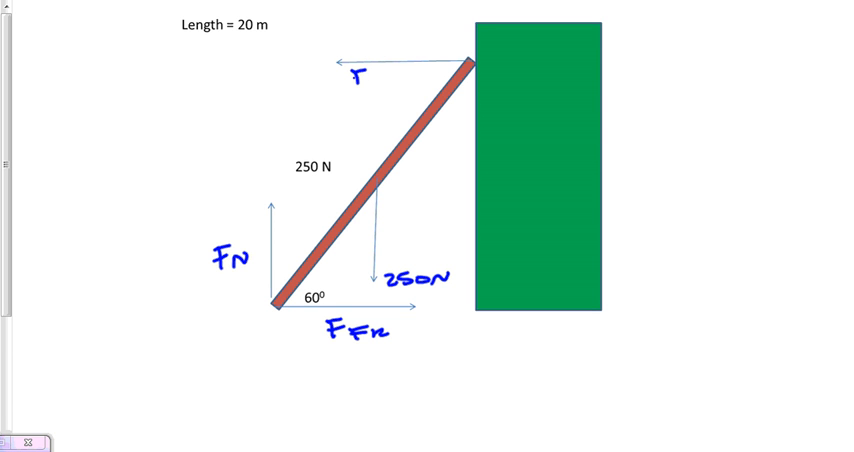
type("F_W1")
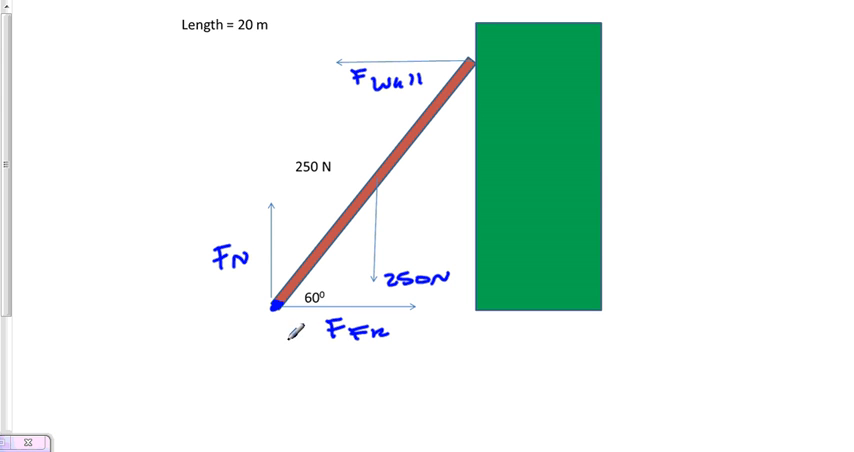
mouse_move(290, 336)
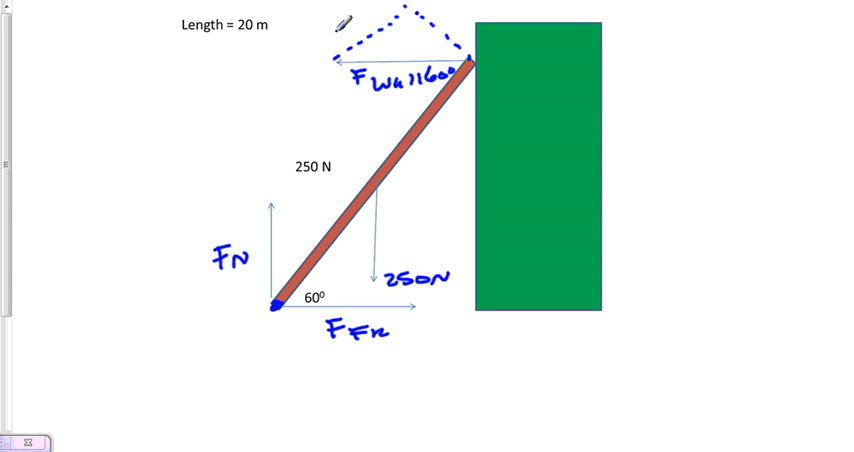
Mark the 60° angle with dashed construction lines at the ladder's top contact
type("60°")
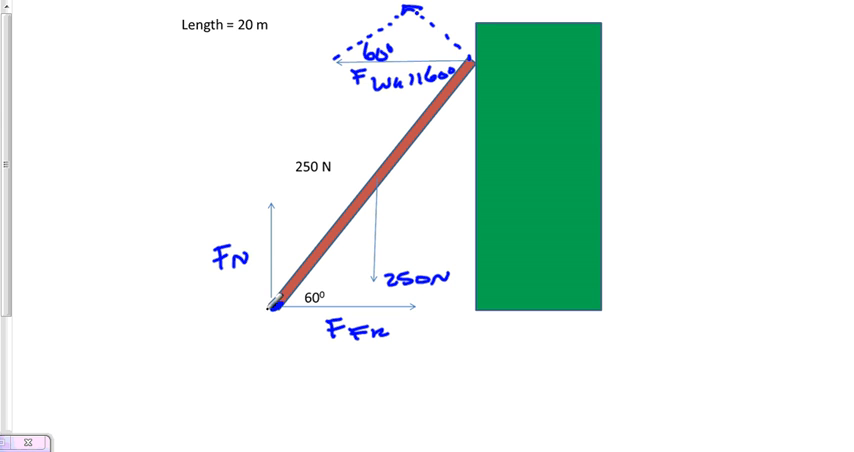
mouse_move(462, 32)
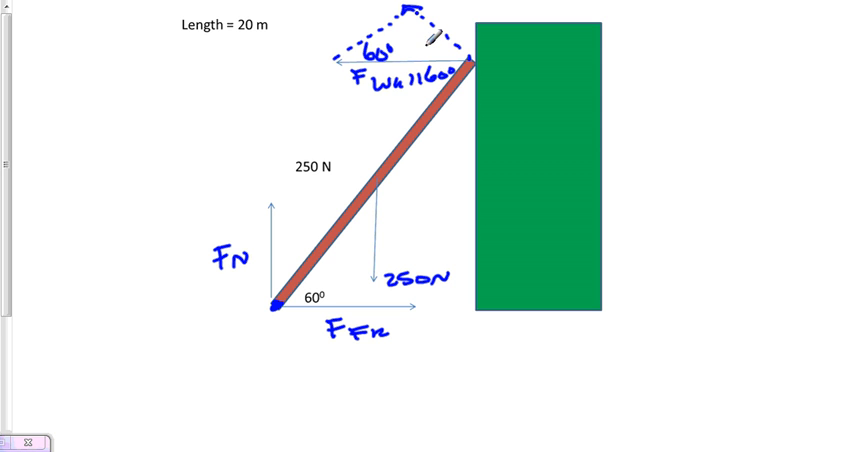
mouse_move(384, 196)
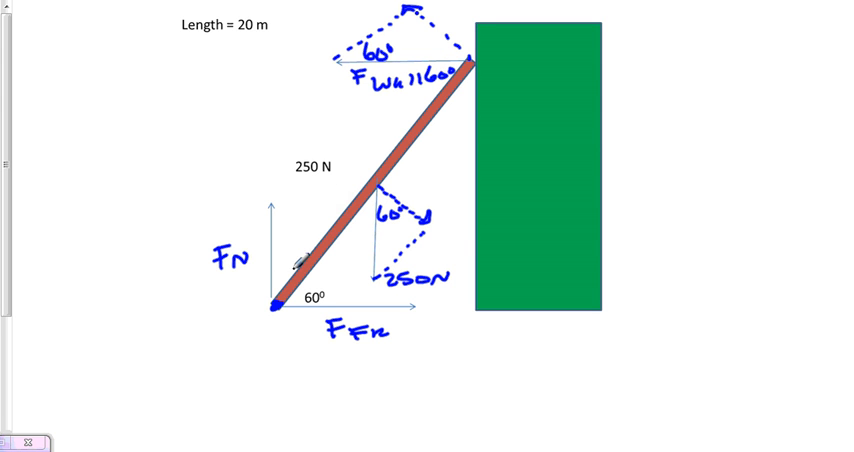
mouse_move(370, 336)
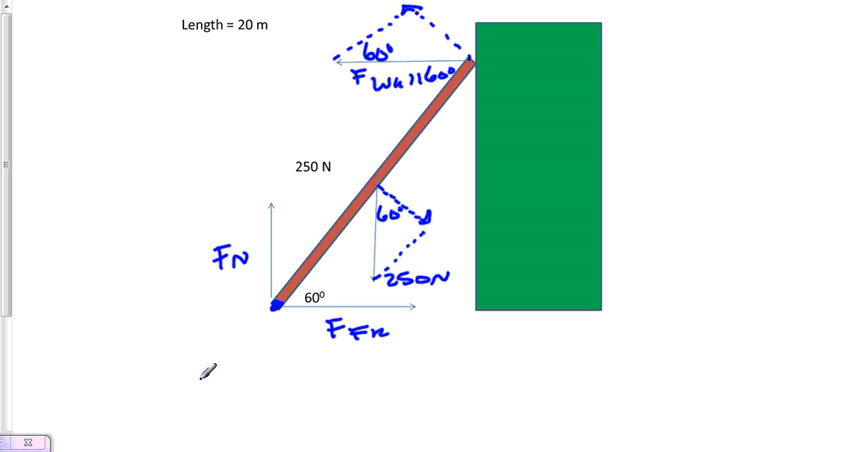
mouse_move(238, 354)
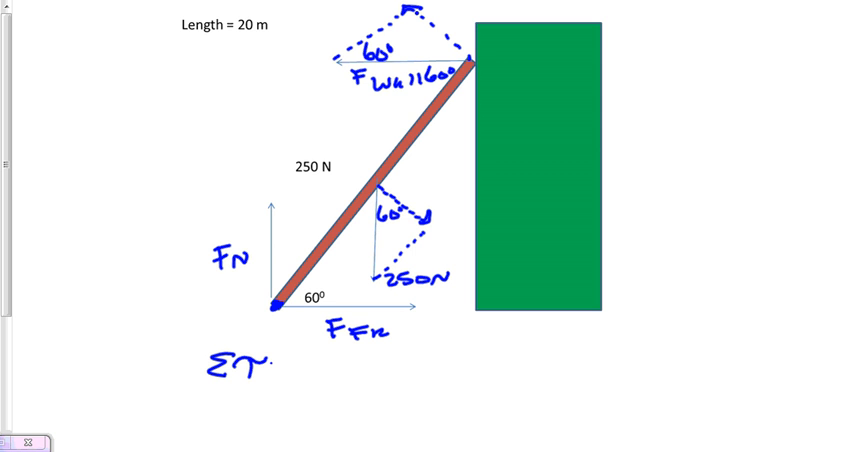
Handwrite the first torque term Στ=0 = (Fwall)(20)sin60 under the ladder
type("=0=")
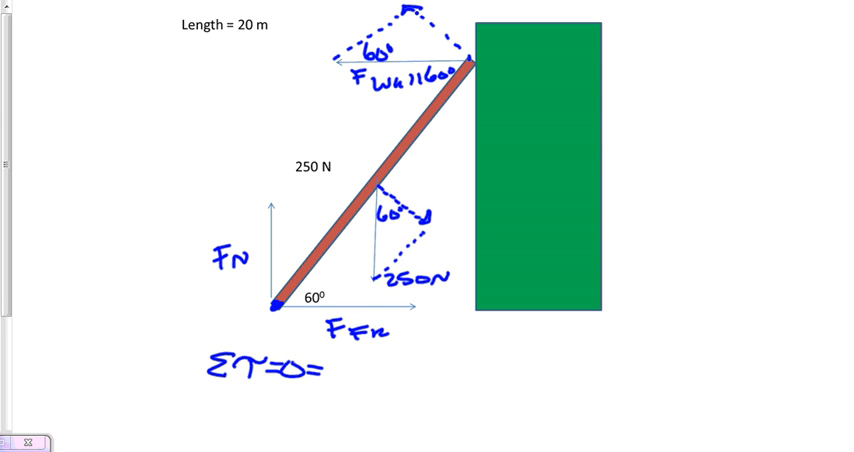
type("1")
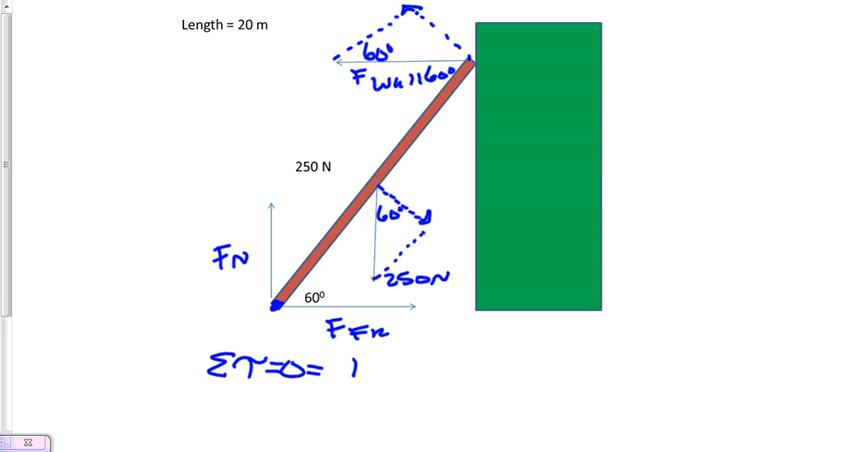
type("Fwall)")
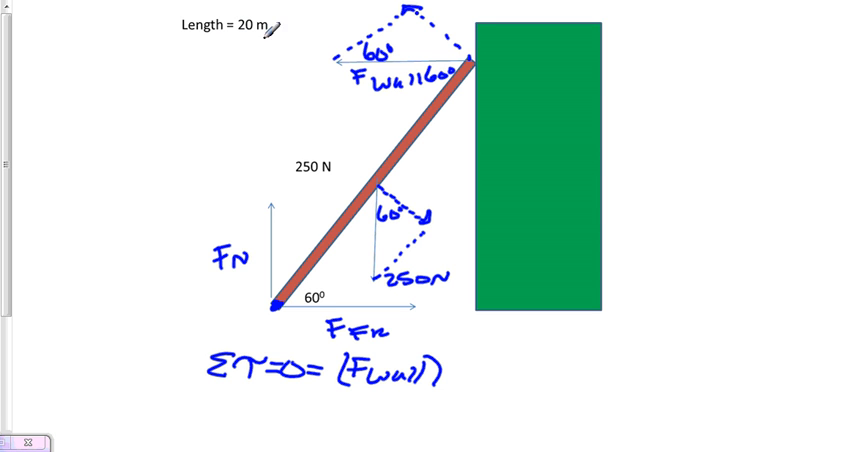
type("2")
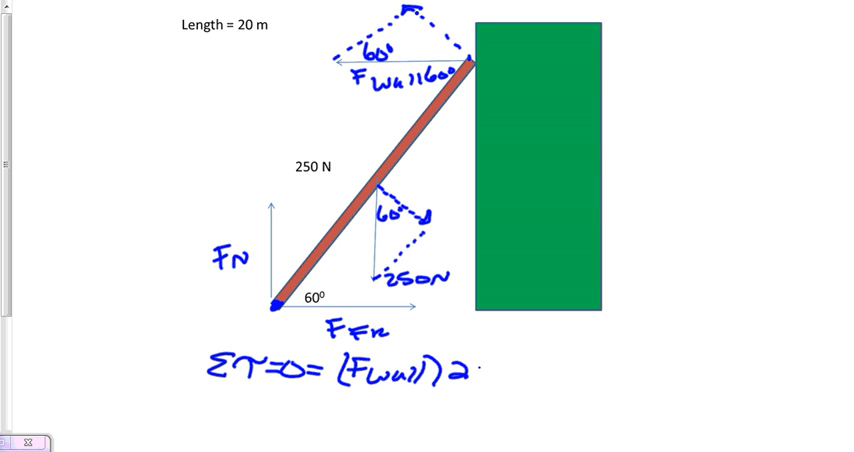
type("(20)sin")
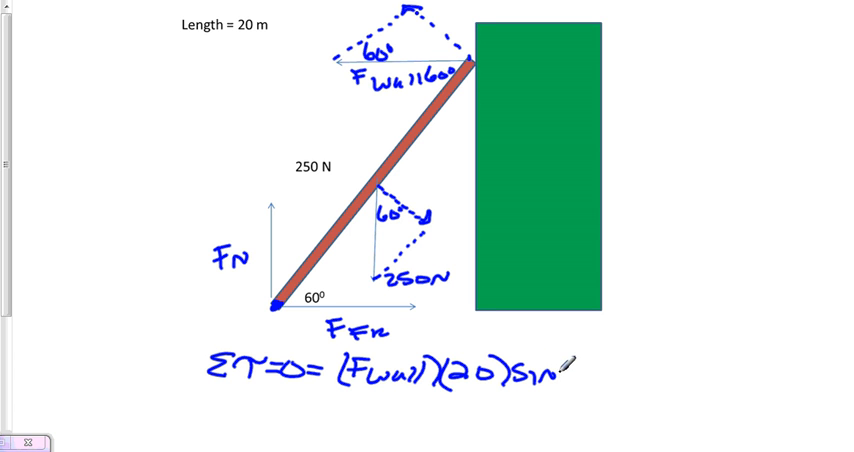
type("60 -")
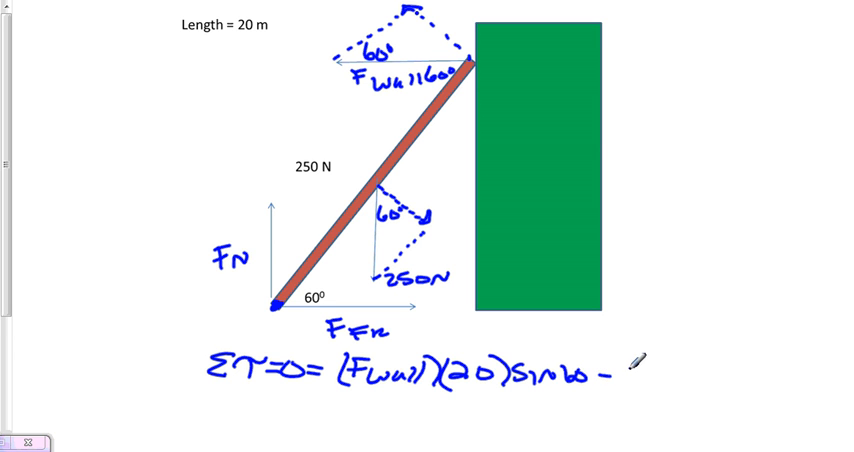
Complete the torque equation with the weight term − 250(10)cos60
type("250")
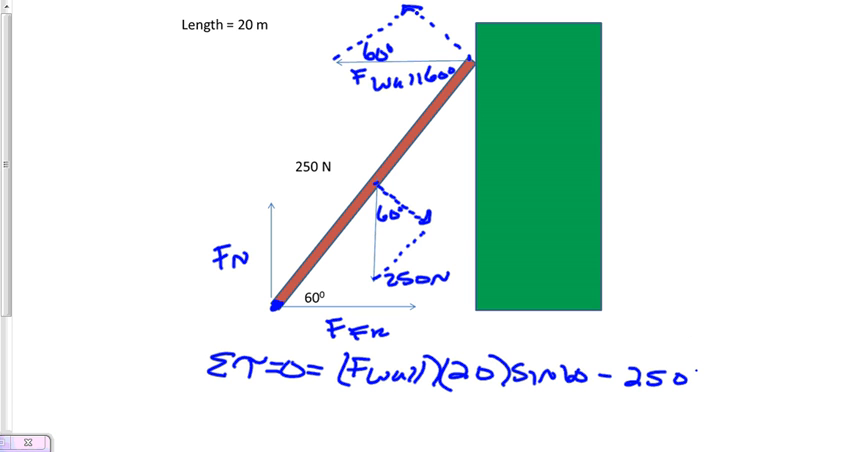
type("(10)")
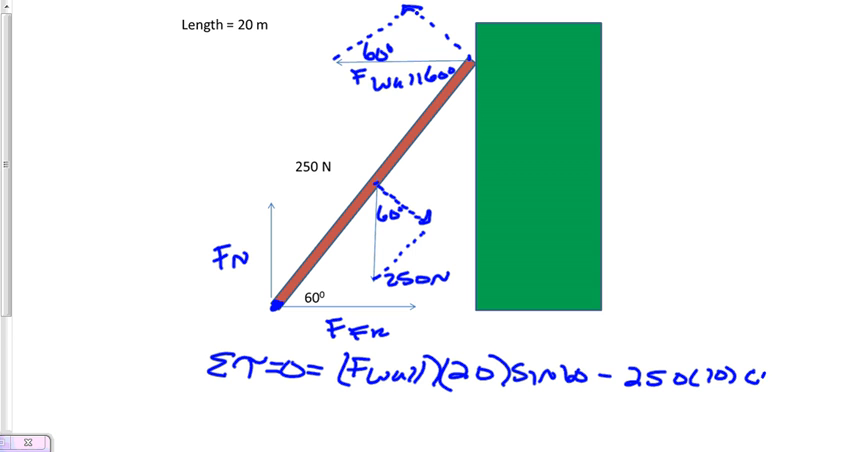
type("cos 6")
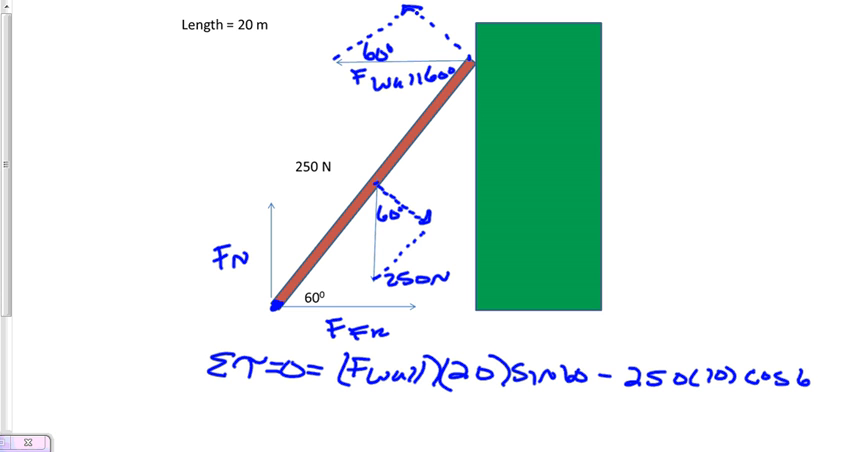
left_click(812, 372)
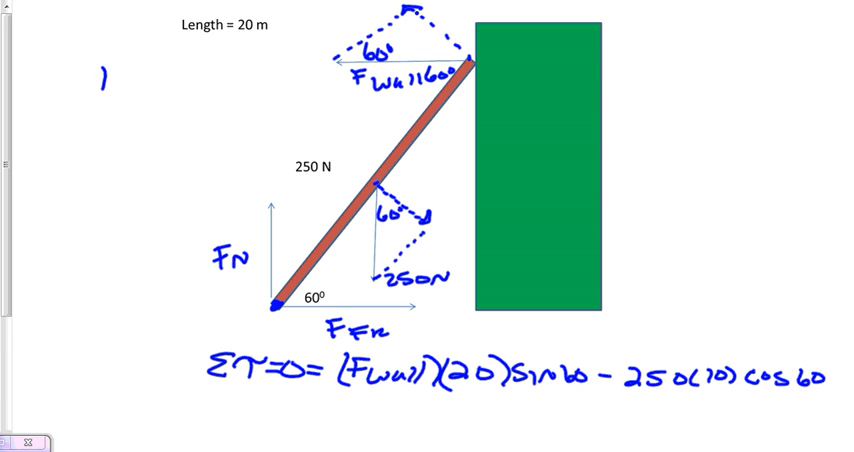
Record the result Fwall = 72.2 N at the top left
type("FWAl")
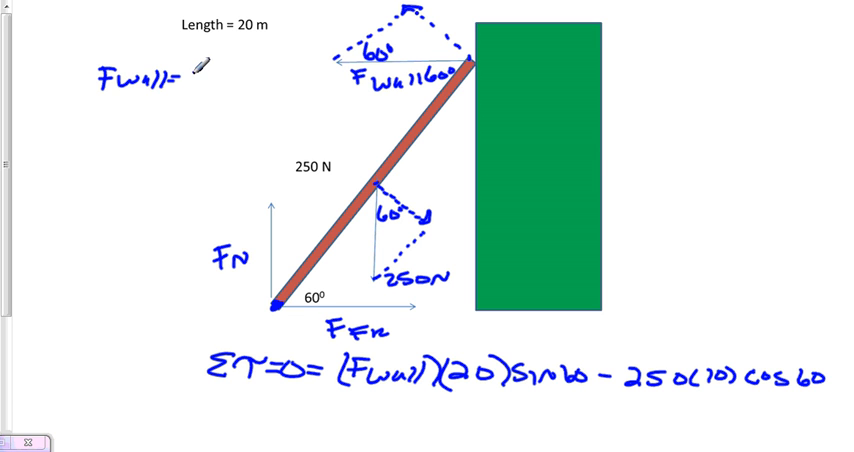
type("72.2,")
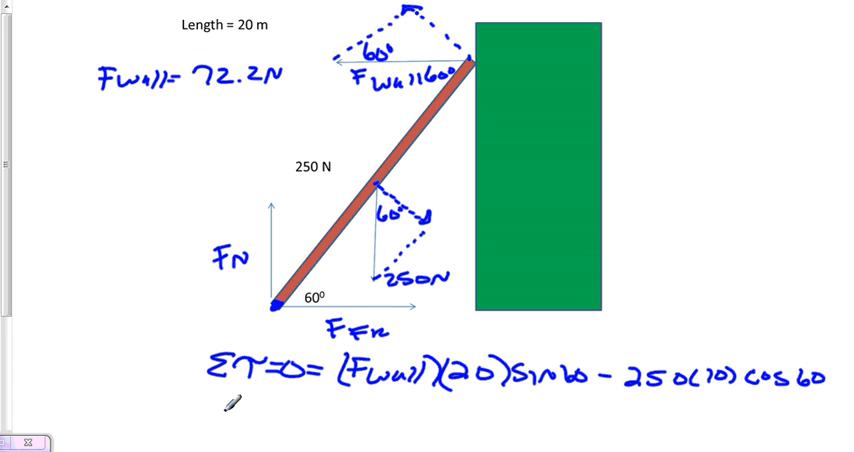
Handwrite the horizontal force balance ΣFx=0 = FFr − 72.2 under the torque equation
type("ΣF")
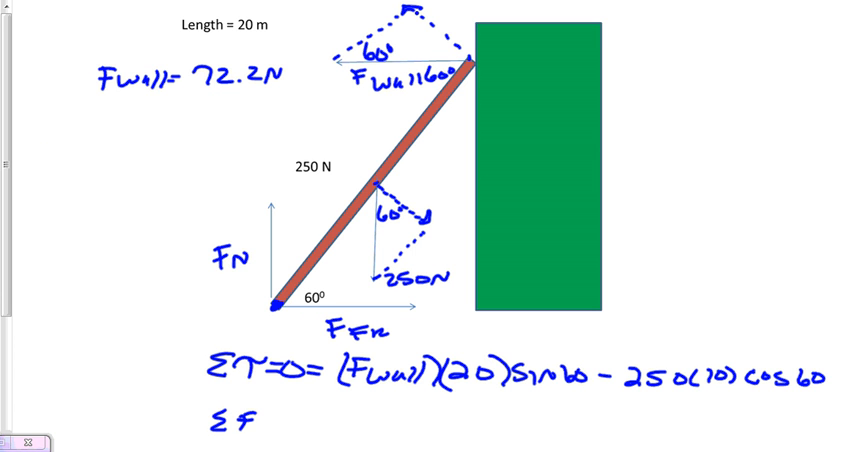
type(".")
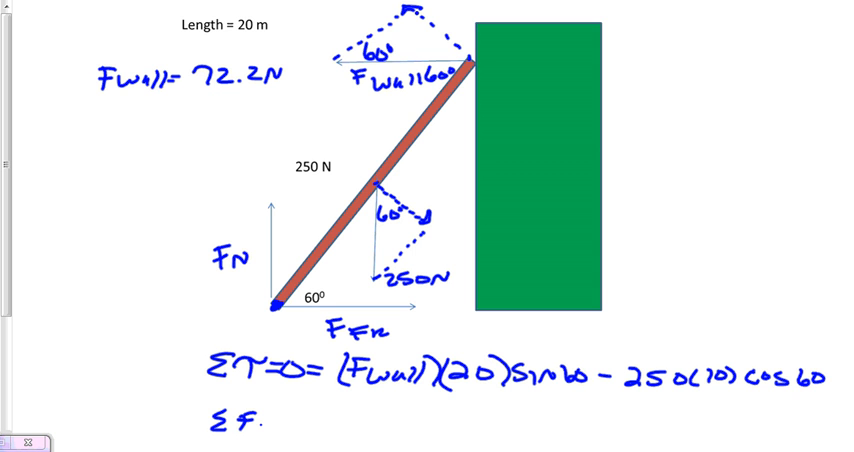
type("x")
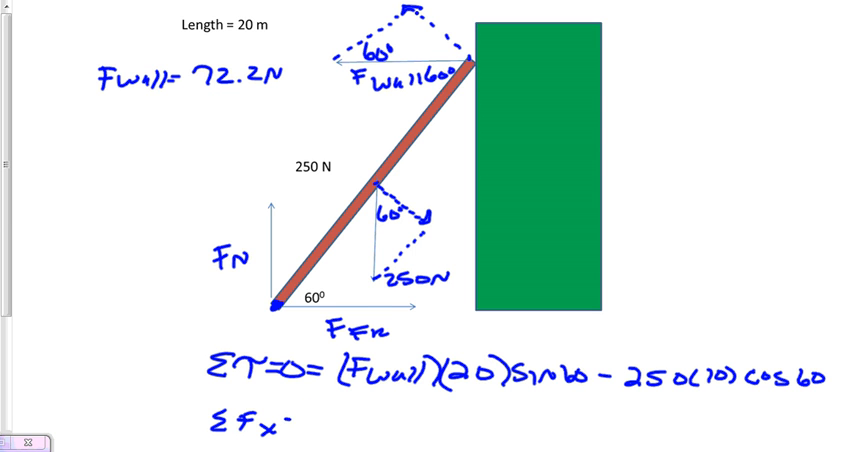
type("=0=")
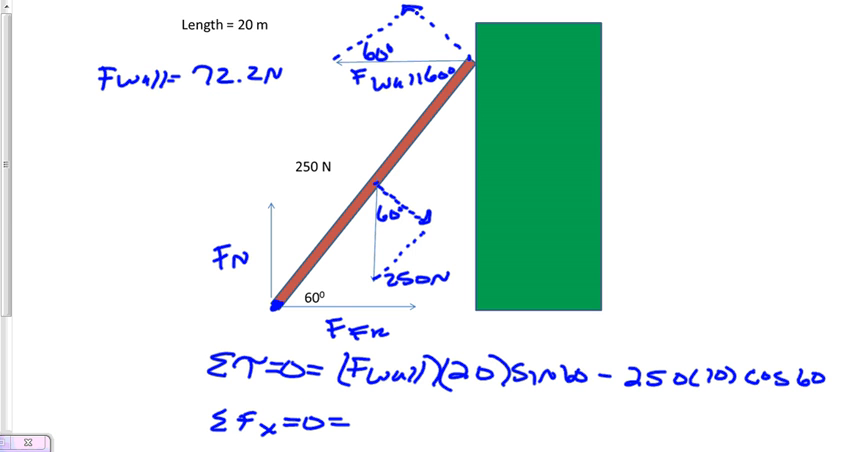
type("F.")
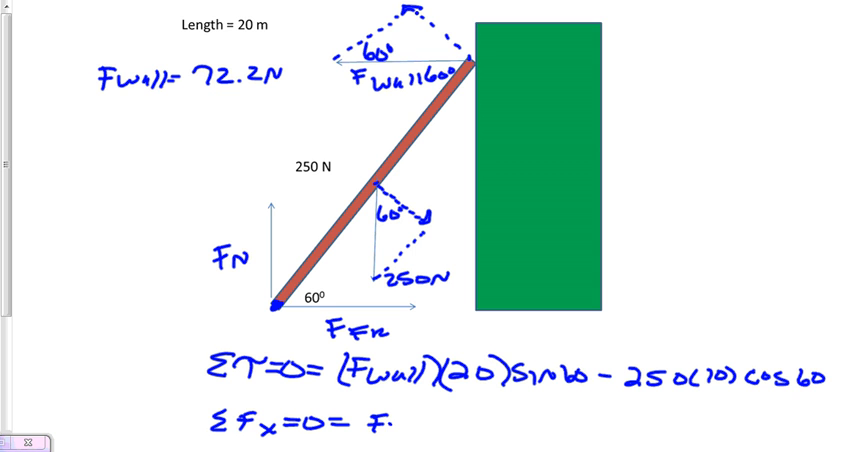
type("Fn")
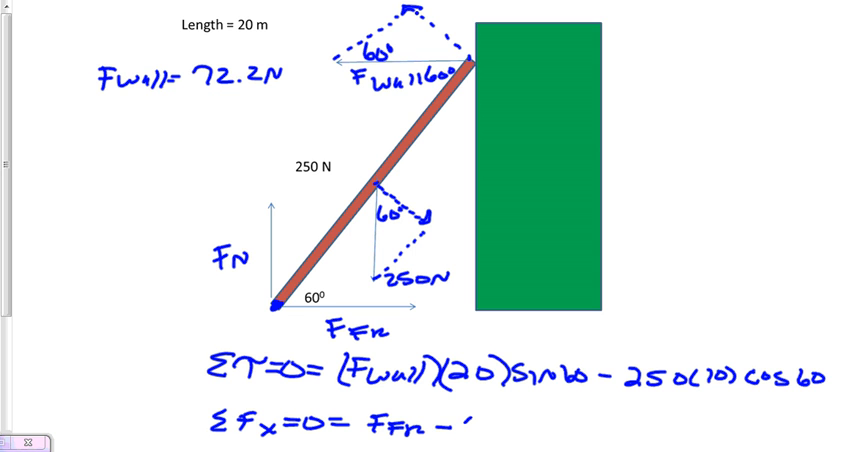
type("72.")
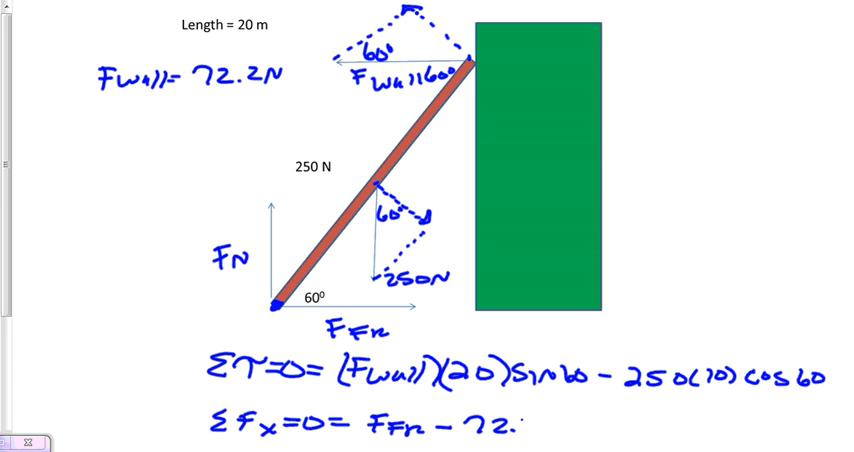
type("2")
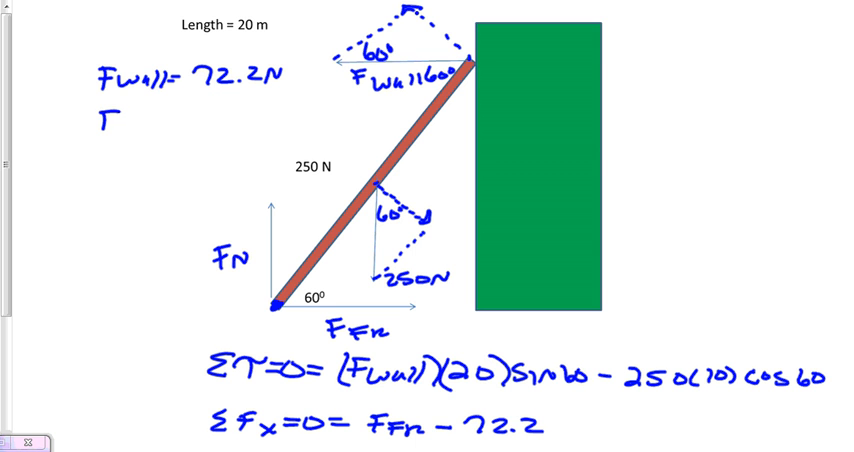
Record FFr = 72.2 N beside the Fwall result
type("F_FR=")
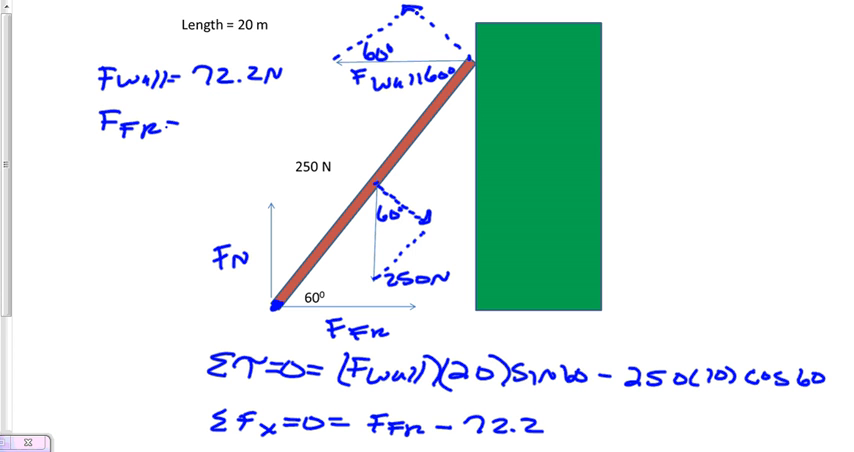
type("72.2")
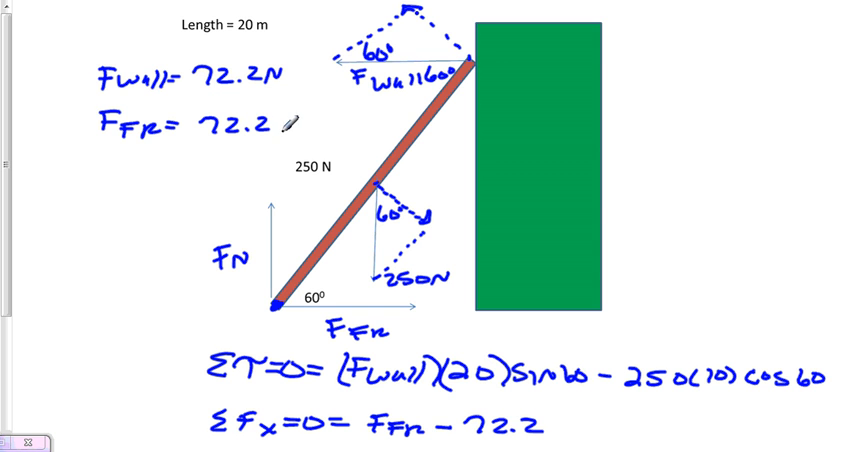
type("N")
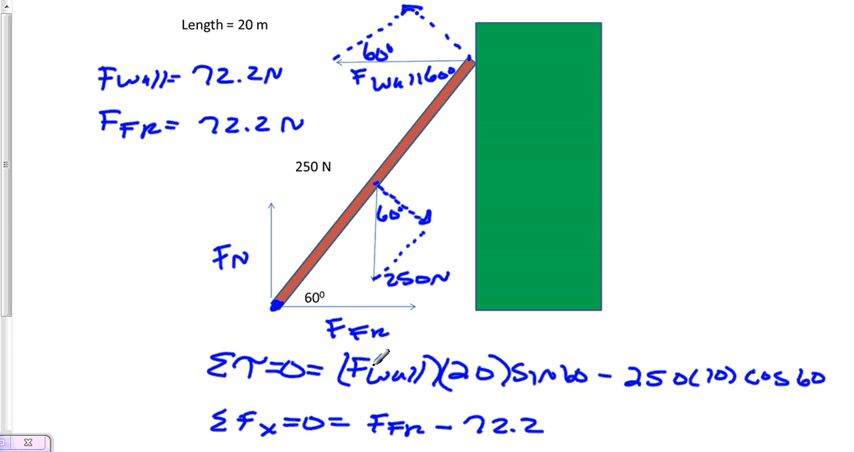
mouse_move(316, 186)
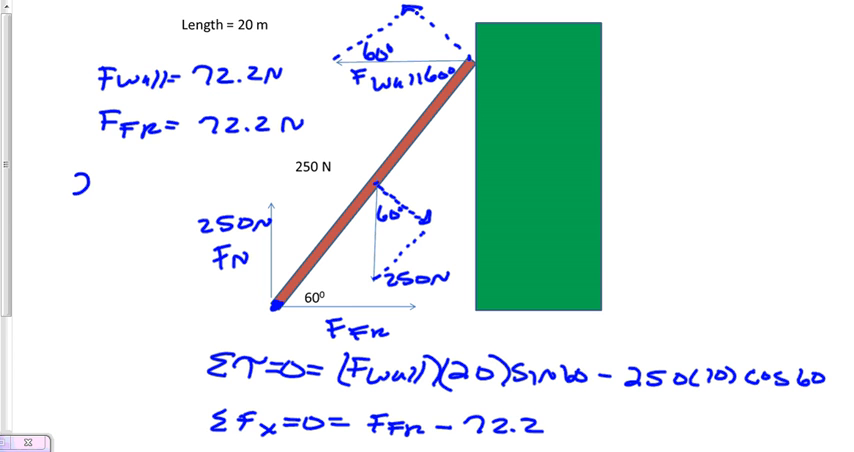
Label the normal force 250N and write 250μ = 72.2 followed by a new μ = line
type("250")
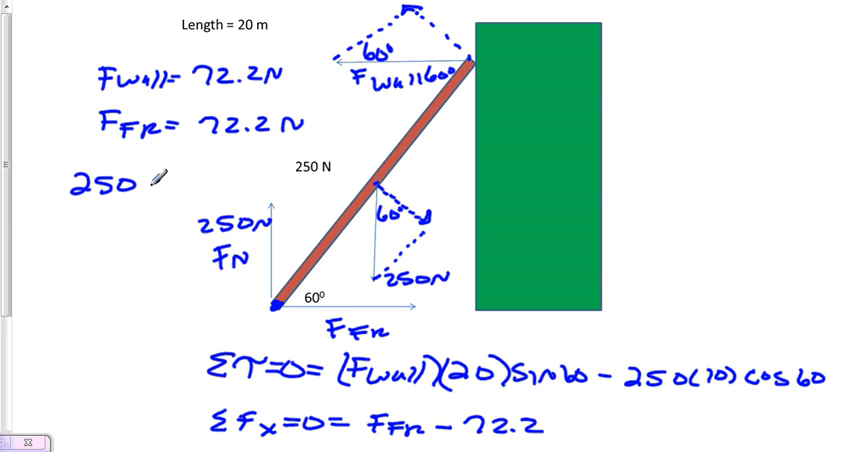
type("N =")
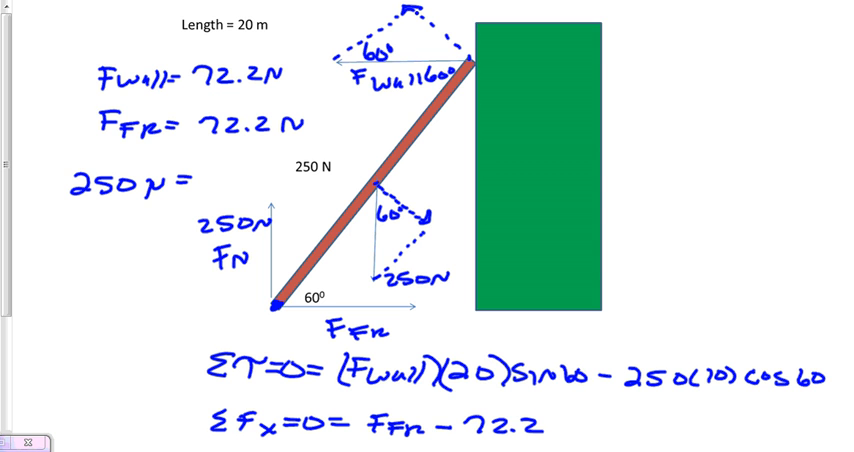
type("72.2")
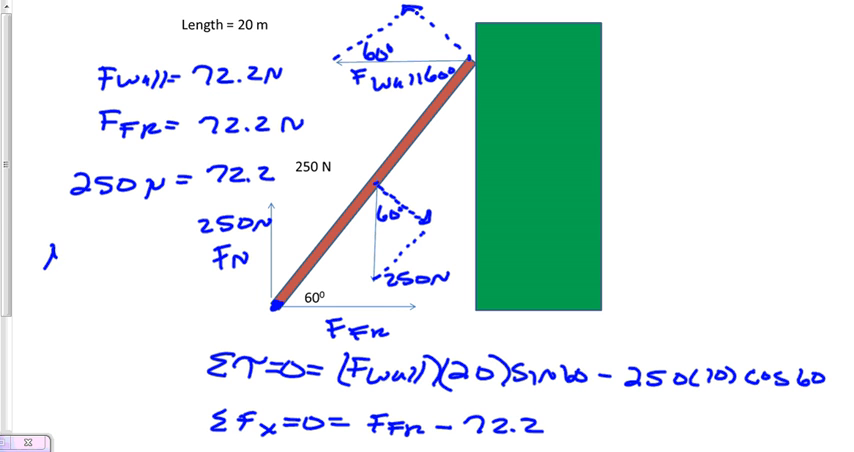
type("μ=")
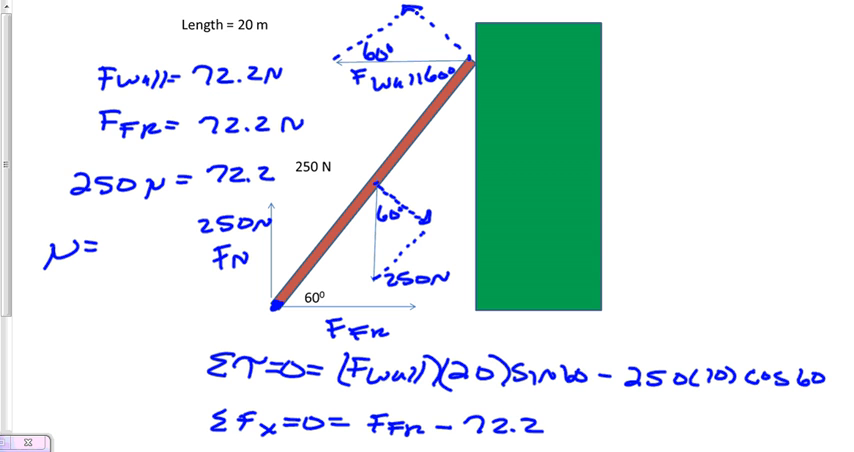